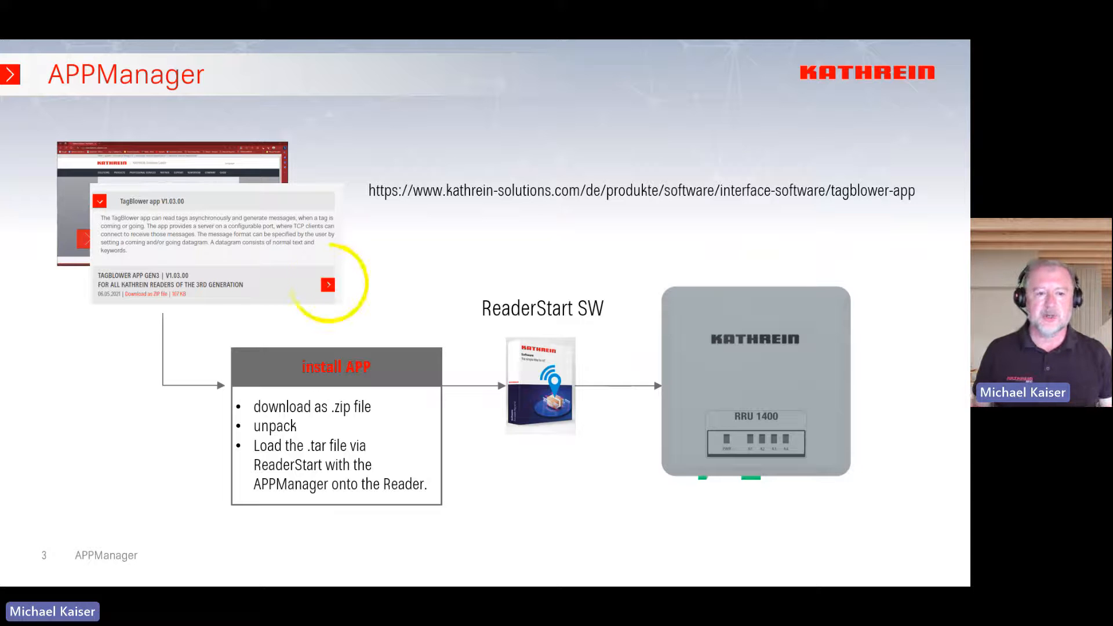
# Advance the slideshow past the install-app slide toward the product key activation slide.
pyautogui.press('Right')
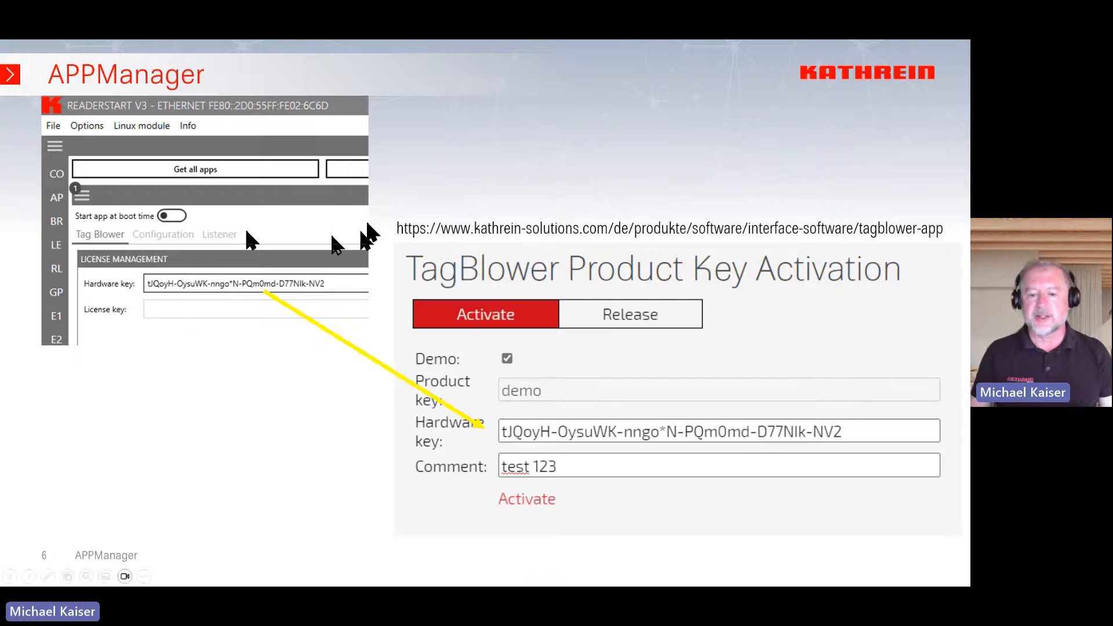
pyautogui.moveTo(475, 376)
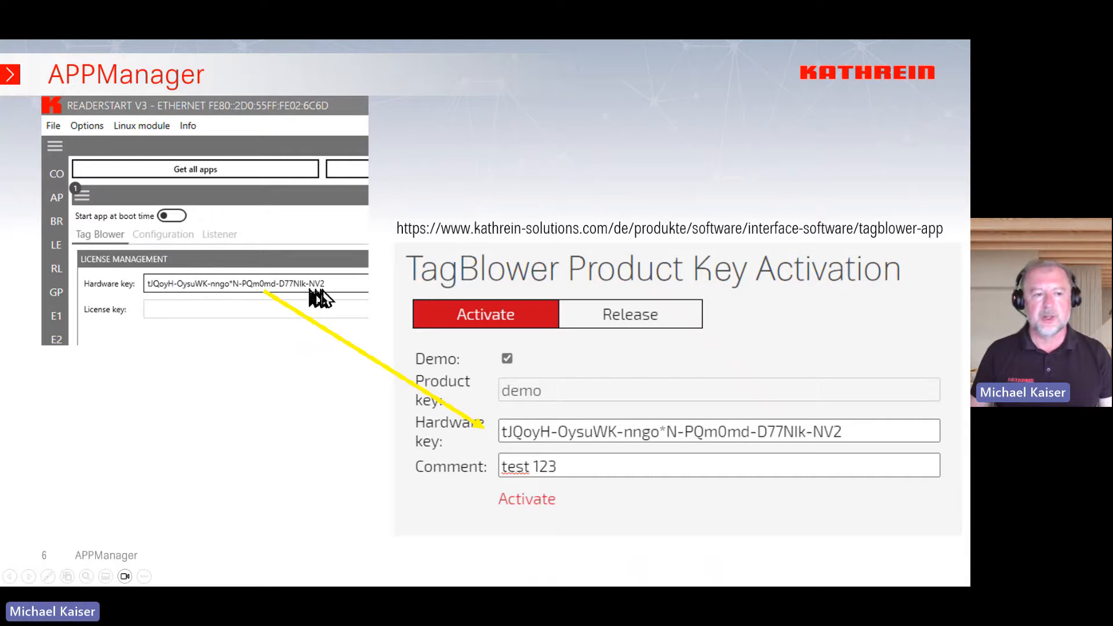
pyautogui.moveTo(598, 450)
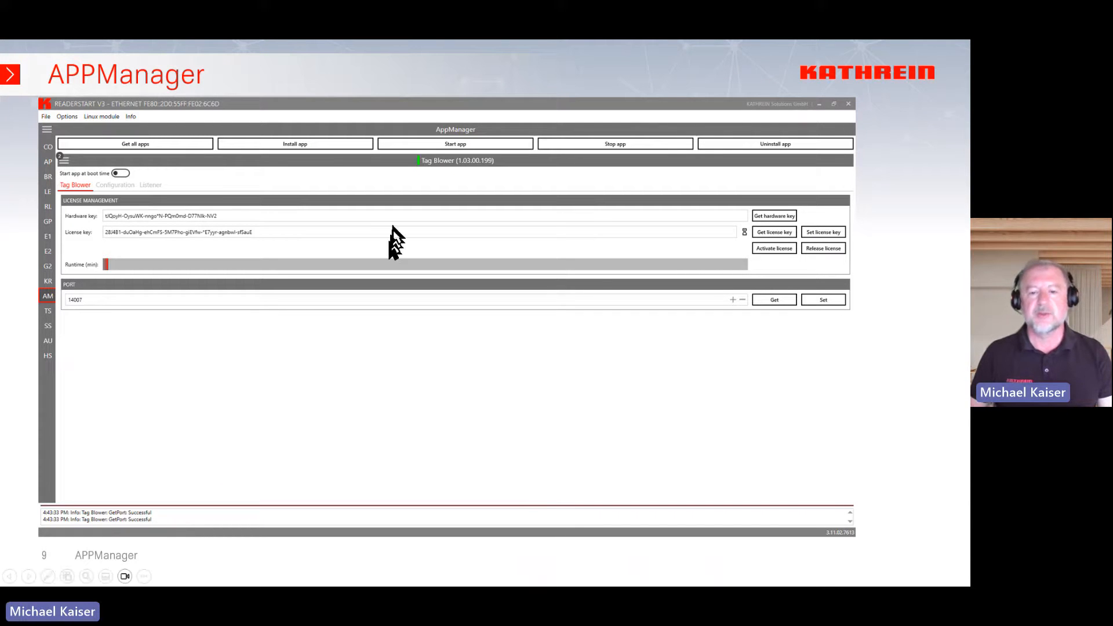
pyautogui.moveTo(146, 158)
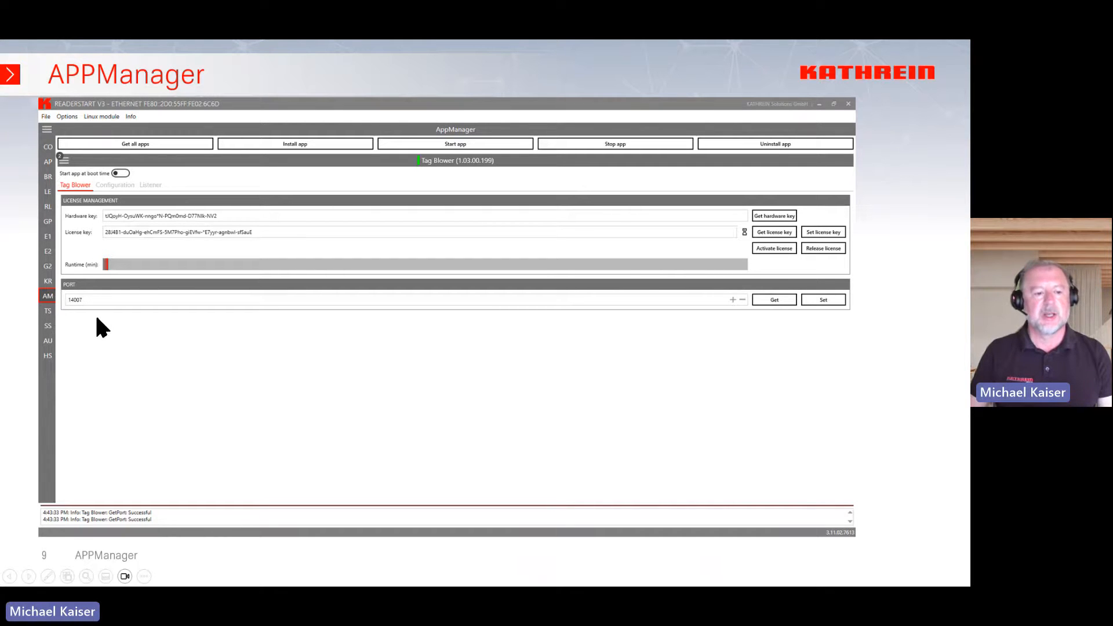
pyautogui.moveTo(106, 324)
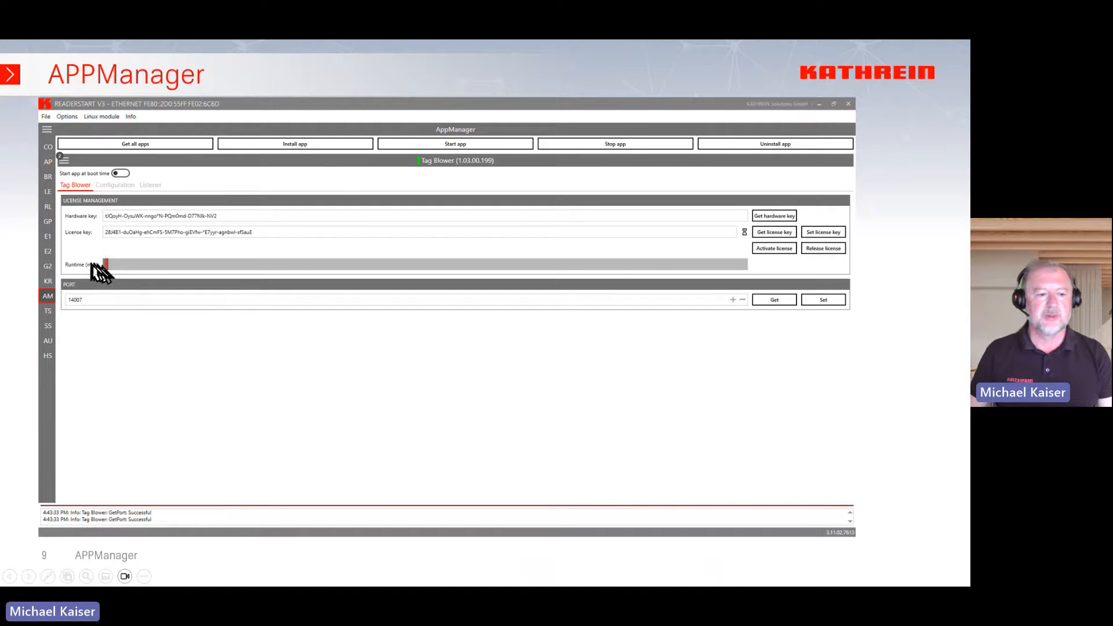
pyautogui.moveTo(91, 321)
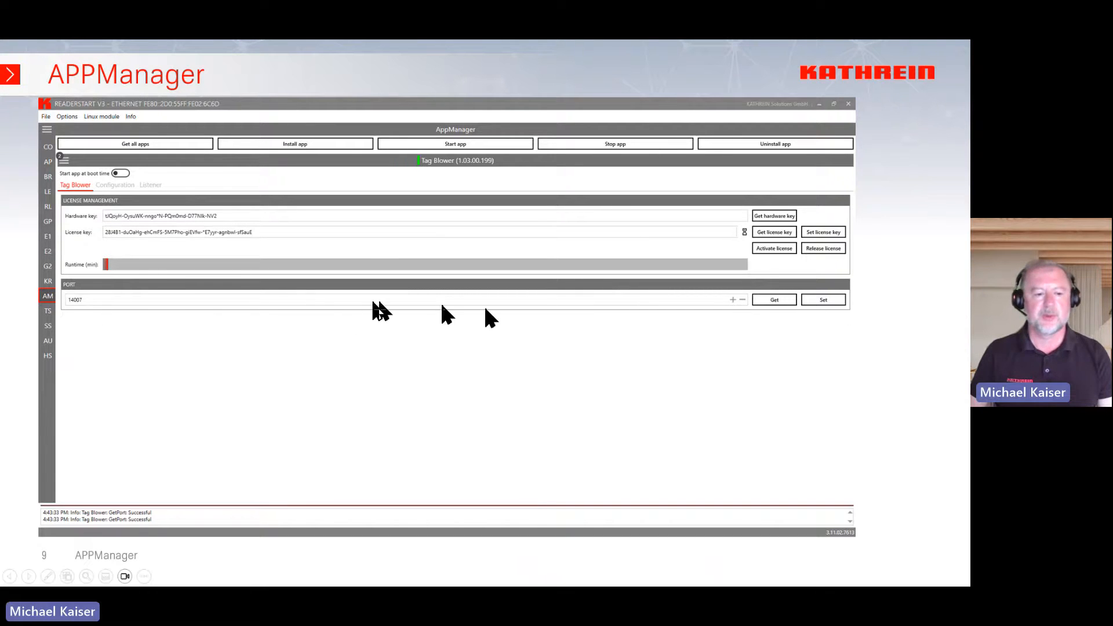
pyautogui.moveTo(157, 331)
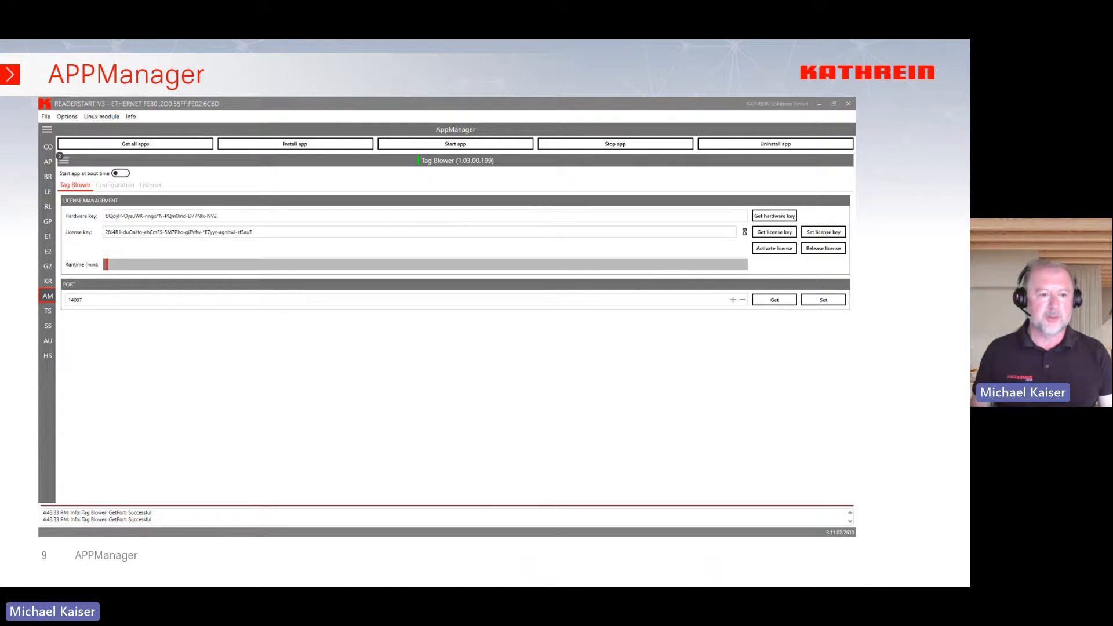
# Advance to slide 10 with the TagBlower Configuration screenshot of magic words and datagrams.
pyautogui.click(114, 185)
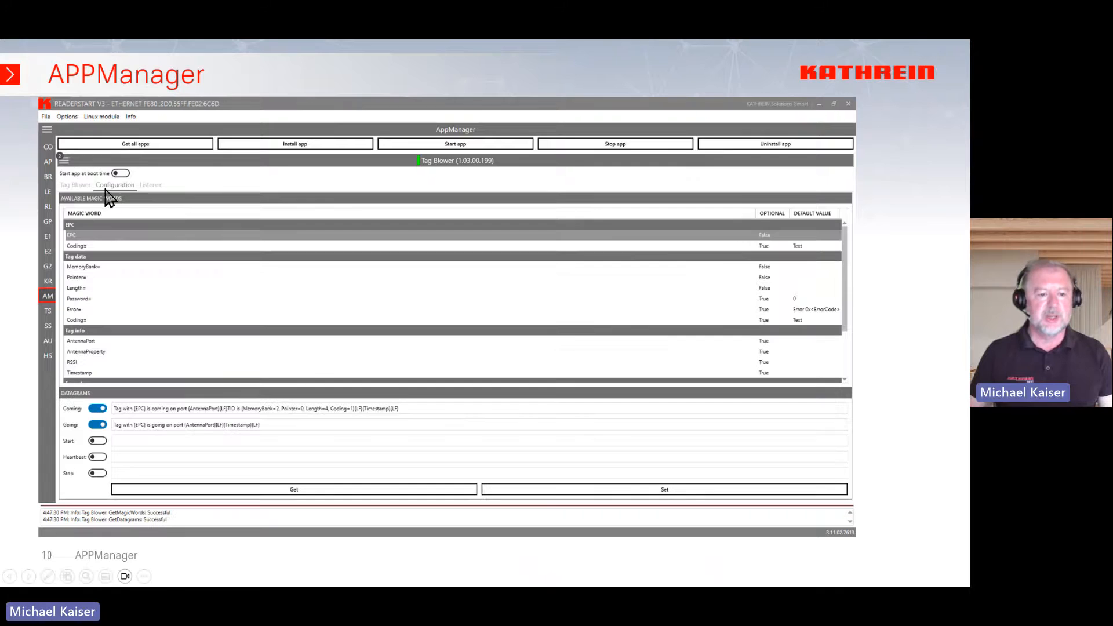
pyautogui.moveTo(14, 238)
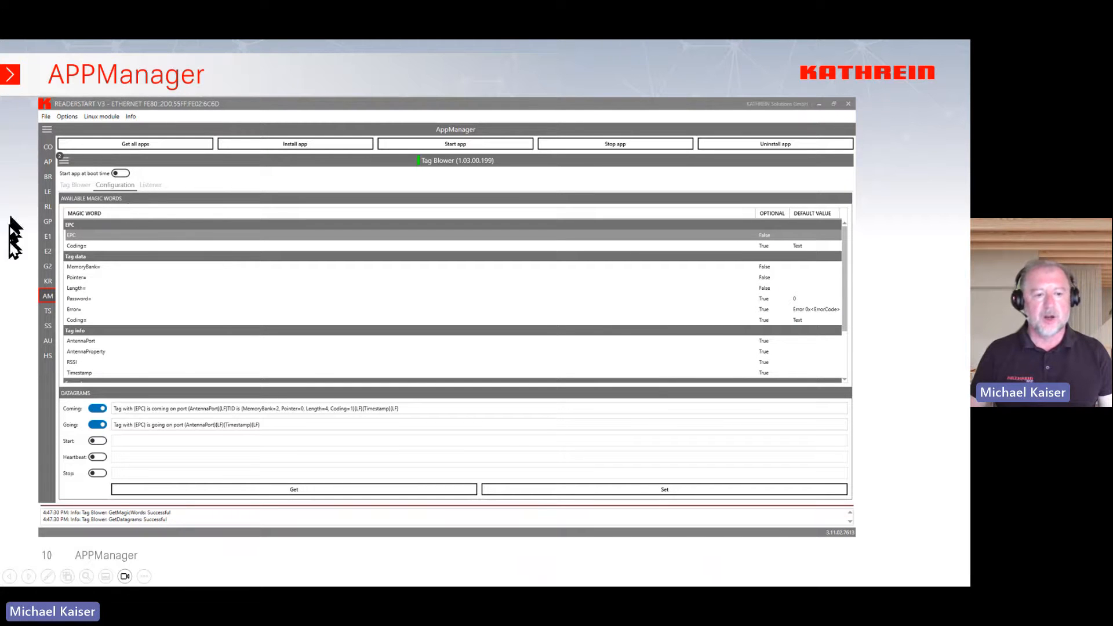
pyautogui.moveTo(191, 354)
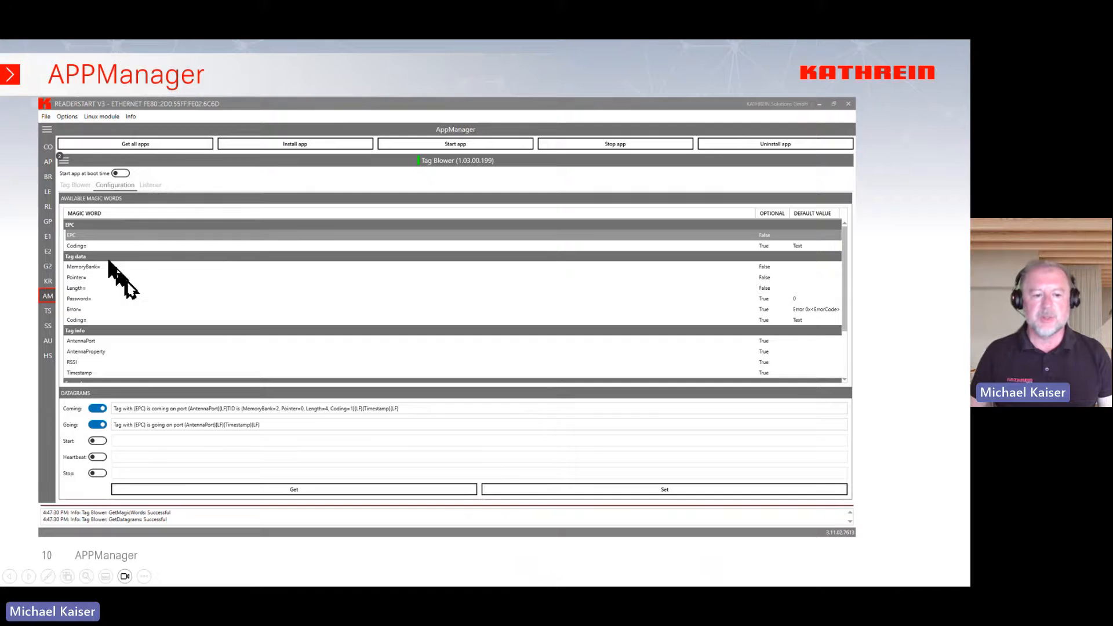
pyautogui.moveTo(142, 362)
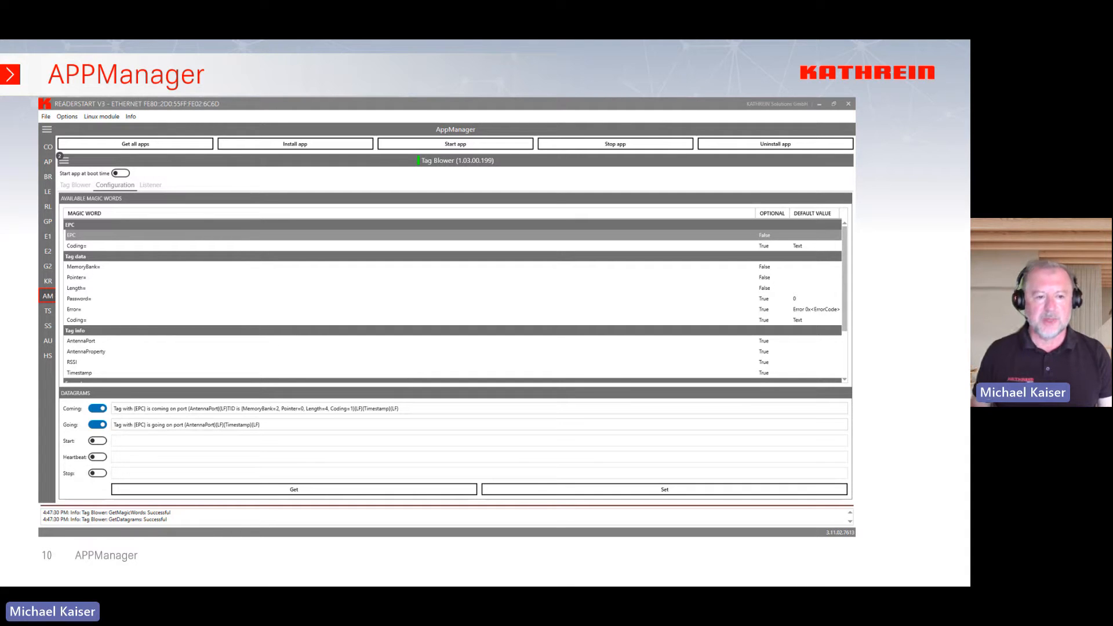
# Advance through the TagBlower Listener log slide to slide 12 with the license and port settings.
pyautogui.click(150, 184)
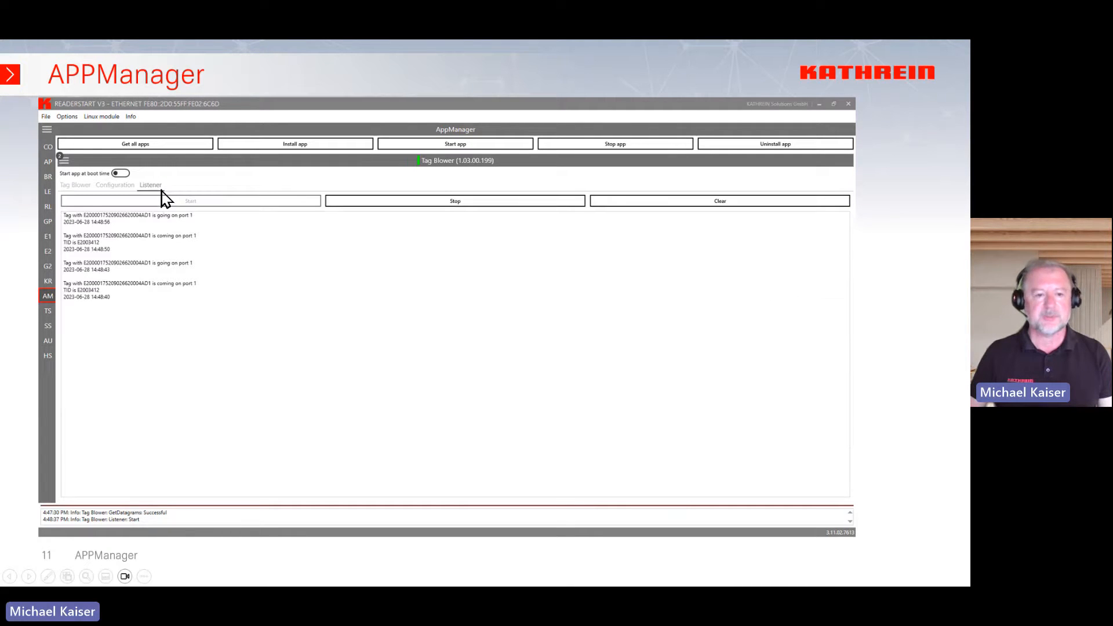
pyautogui.moveTo(184, 277)
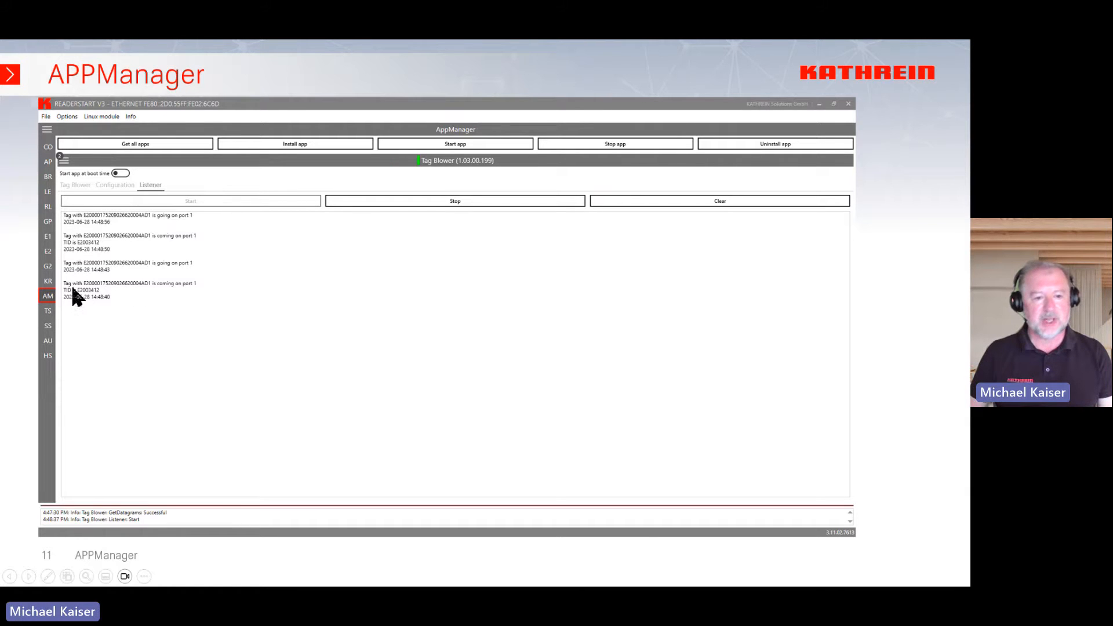
pyautogui.moveTo(202, 294)
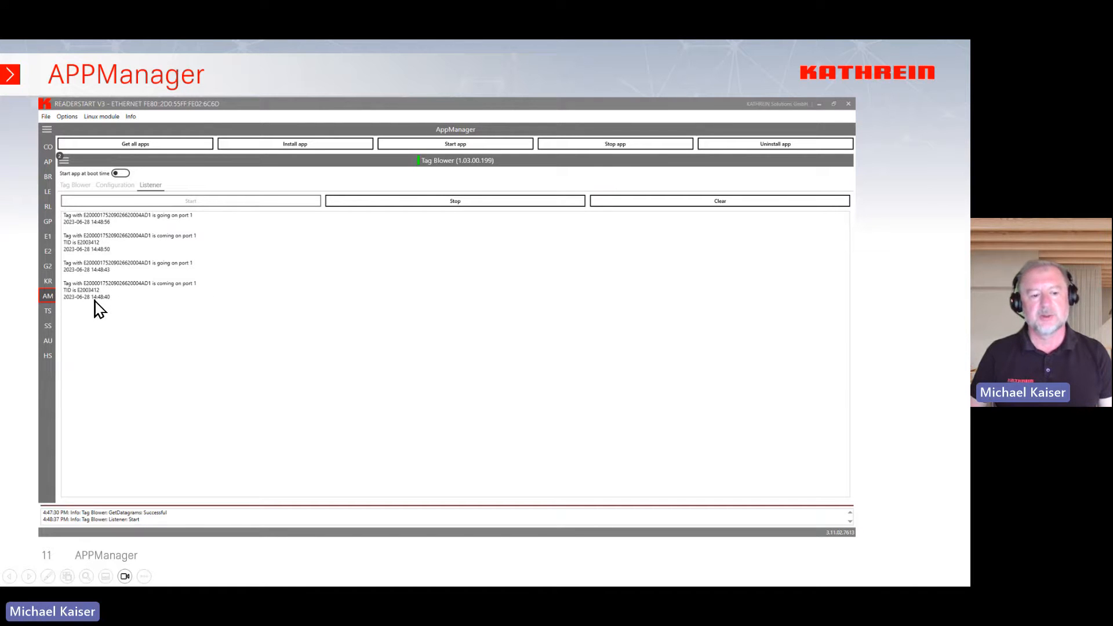
pyautogui.moveTo(114, 309)
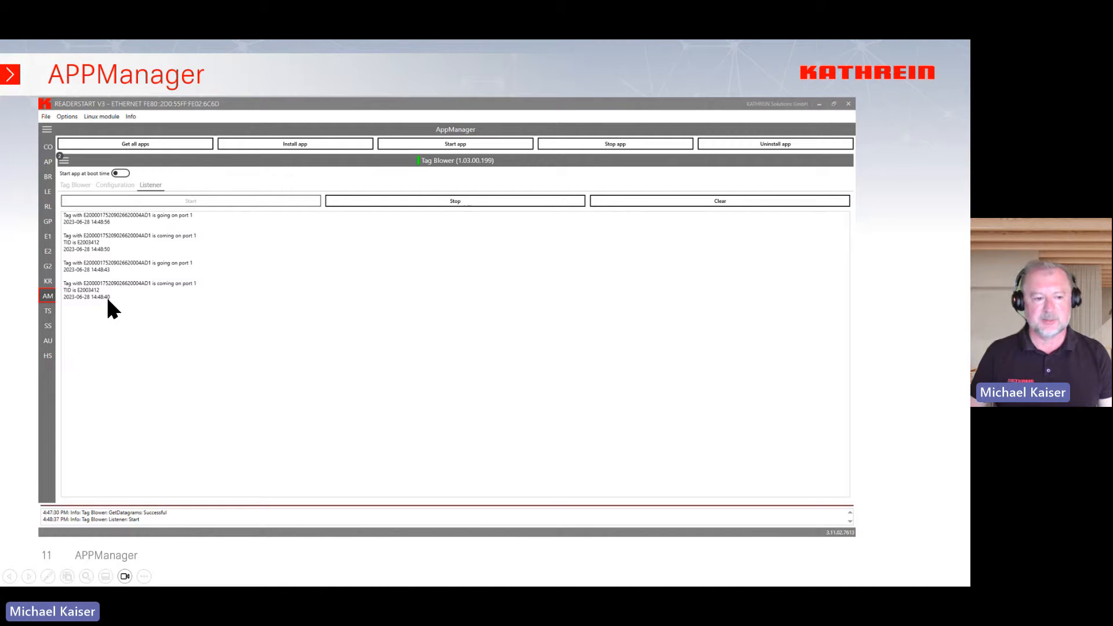
pyautogui.moveTo(120, 279)
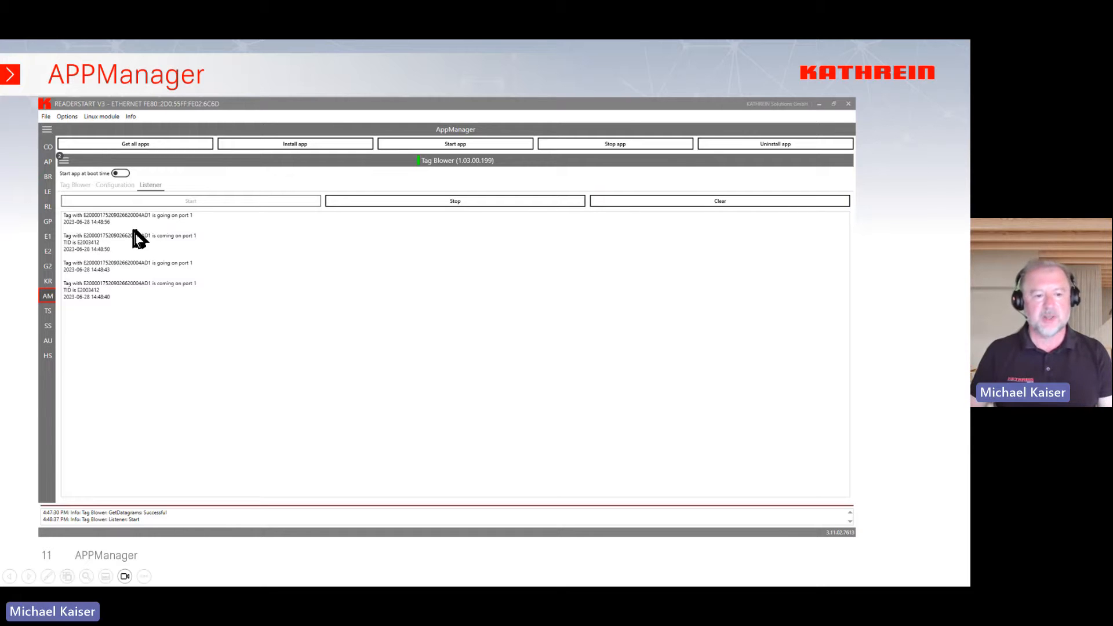
pyautogui.moveTo(117, 261)
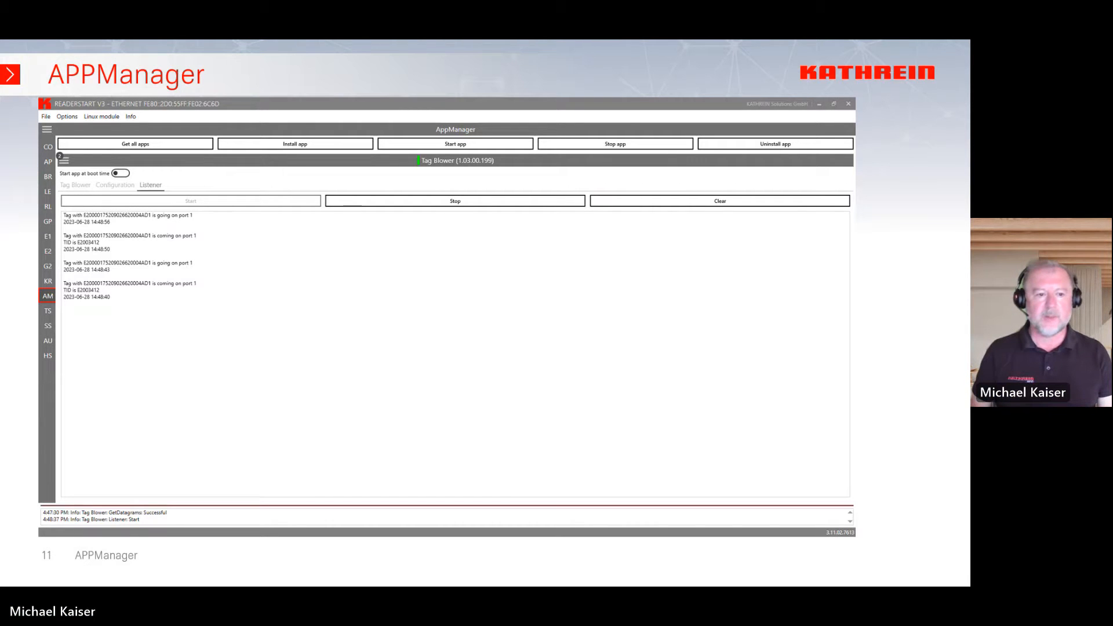
pyautogui.click(76, 185)
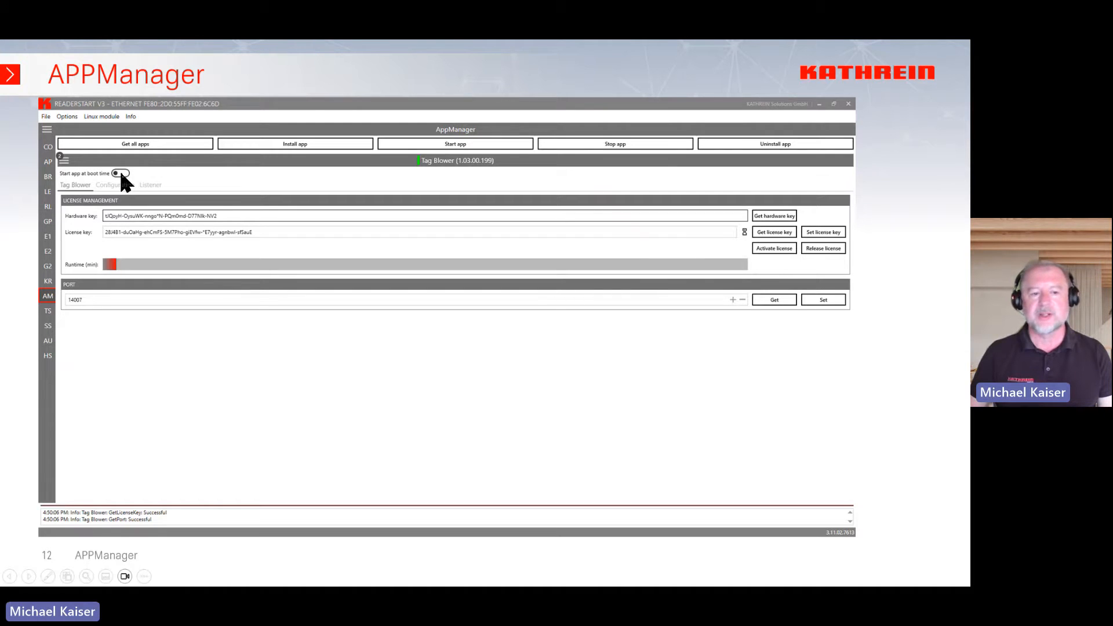
# Advance through slide 13's boot-time start setting to slide 14's release-license confirmation.
pyautogui.click(120, 174)
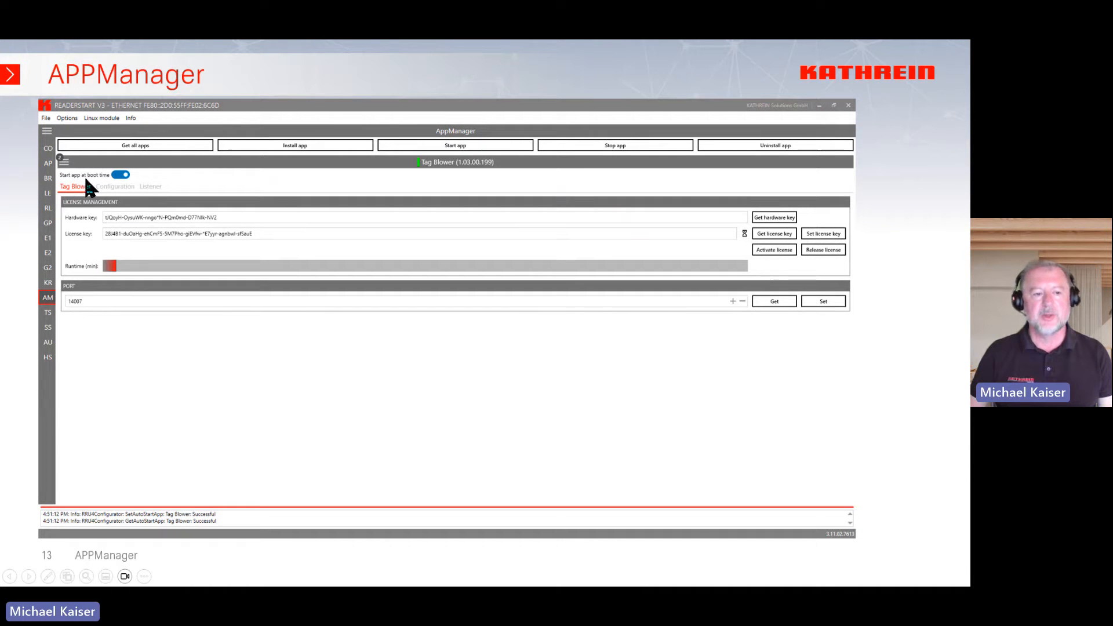
pyautogui.moveTo(124, 185)
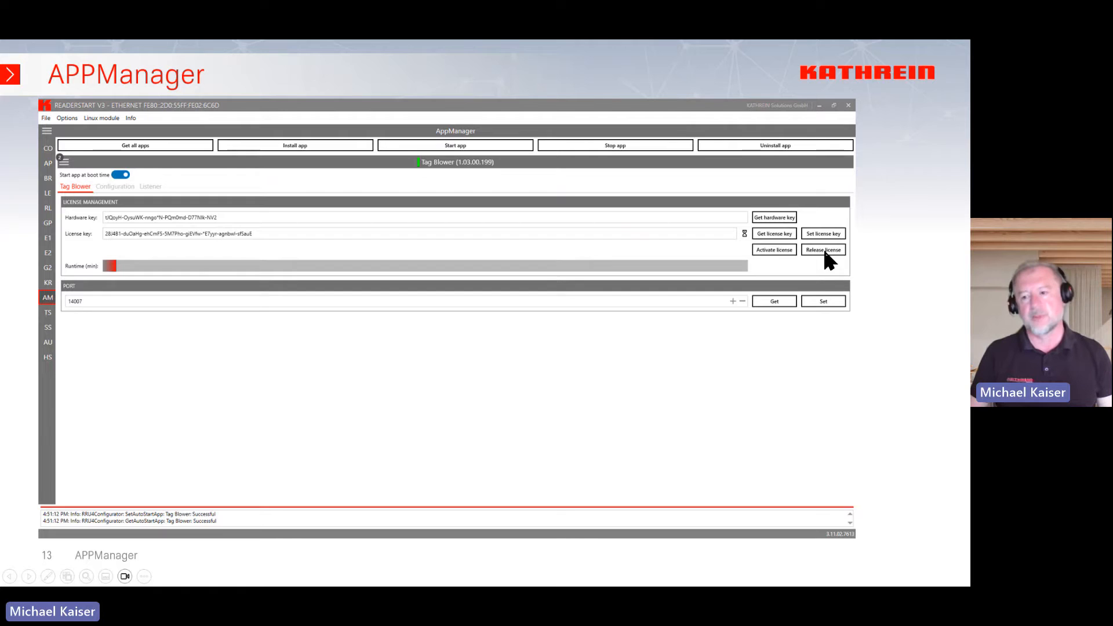
pyautogui.click(823, 249)
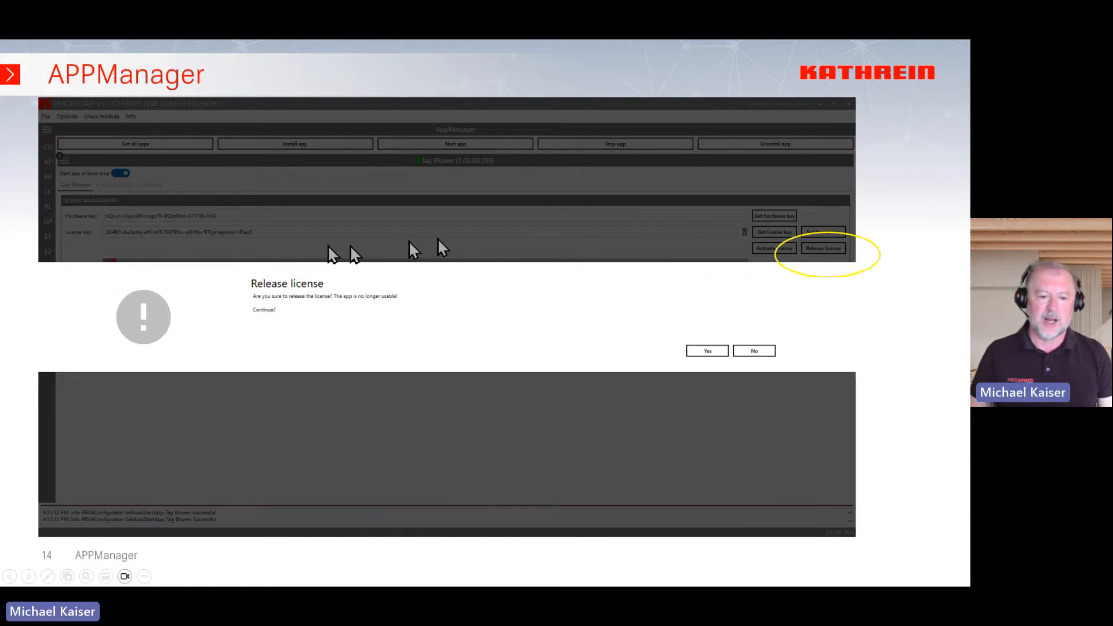
pyautogui.moveTo(323, 331)
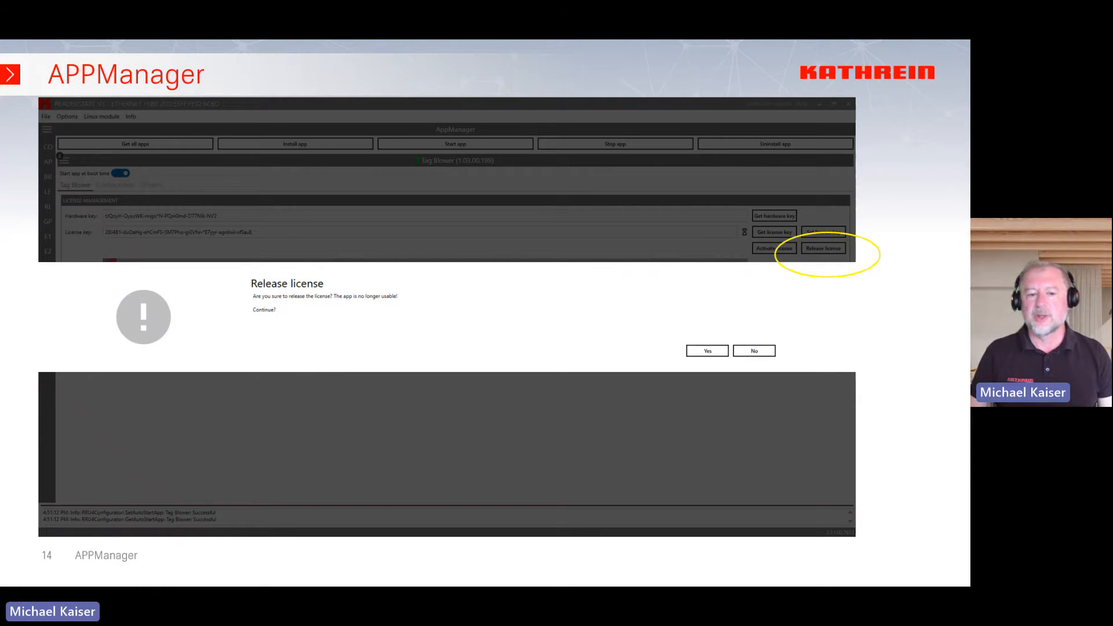
# Advance to slide 15 showing the generated release key and demo product key.
pyautogui.click(706, 350)
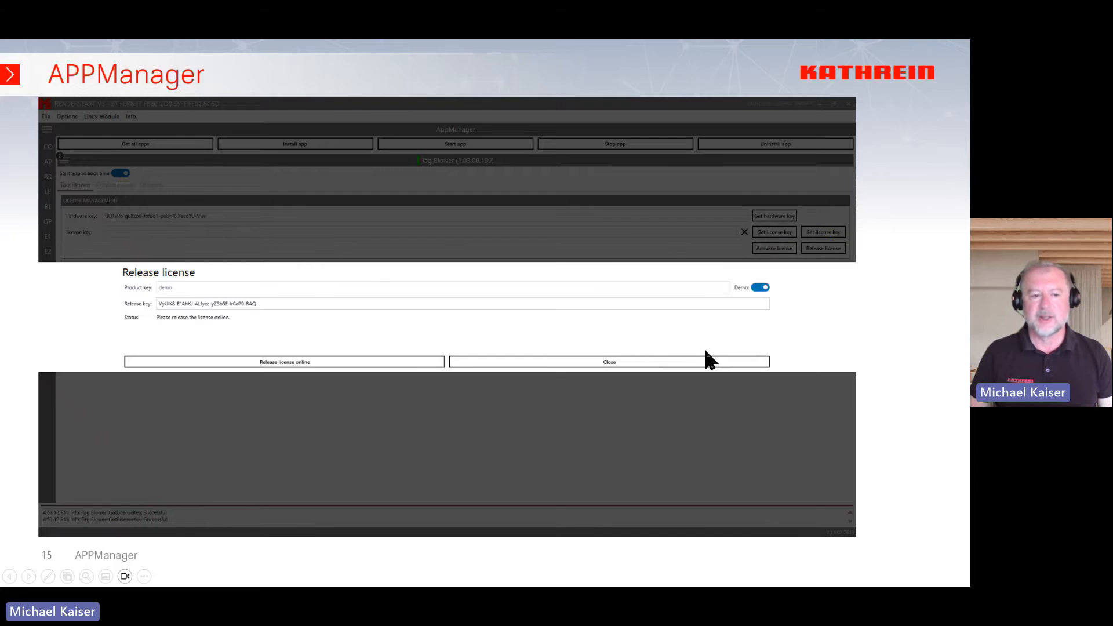
pyautogui.moveTo(308, 248)
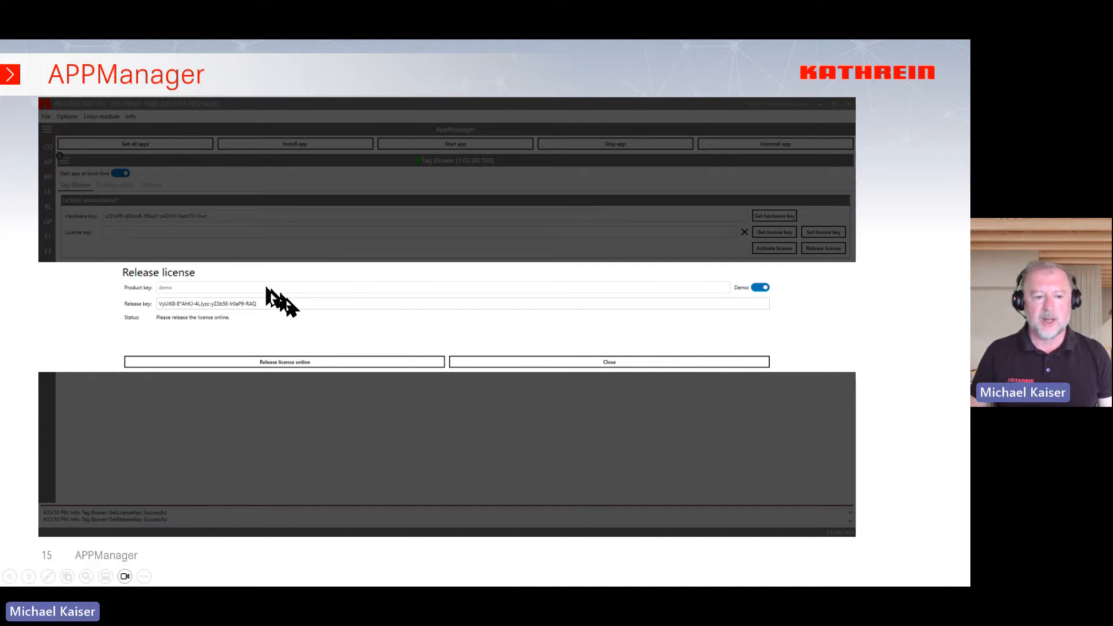
pyautogui.moveTo(270, 320)
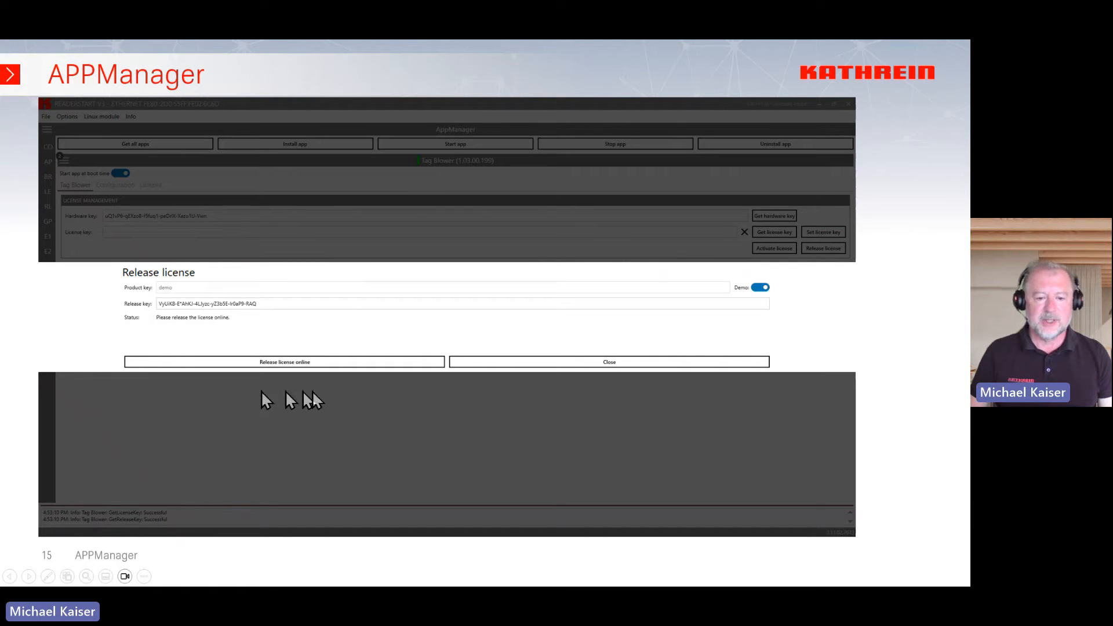
pyautogui.moveTo(308, 333)
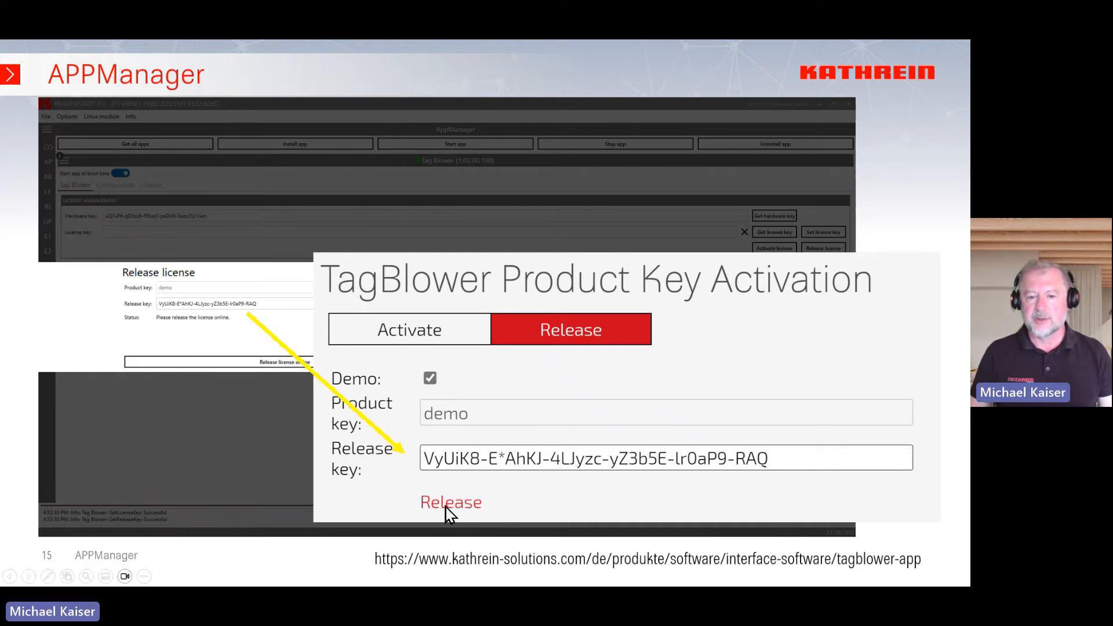
# Advance from the web Release form toward the re-activation slide with the new hardware key.
pyautogui.click(450, 502)
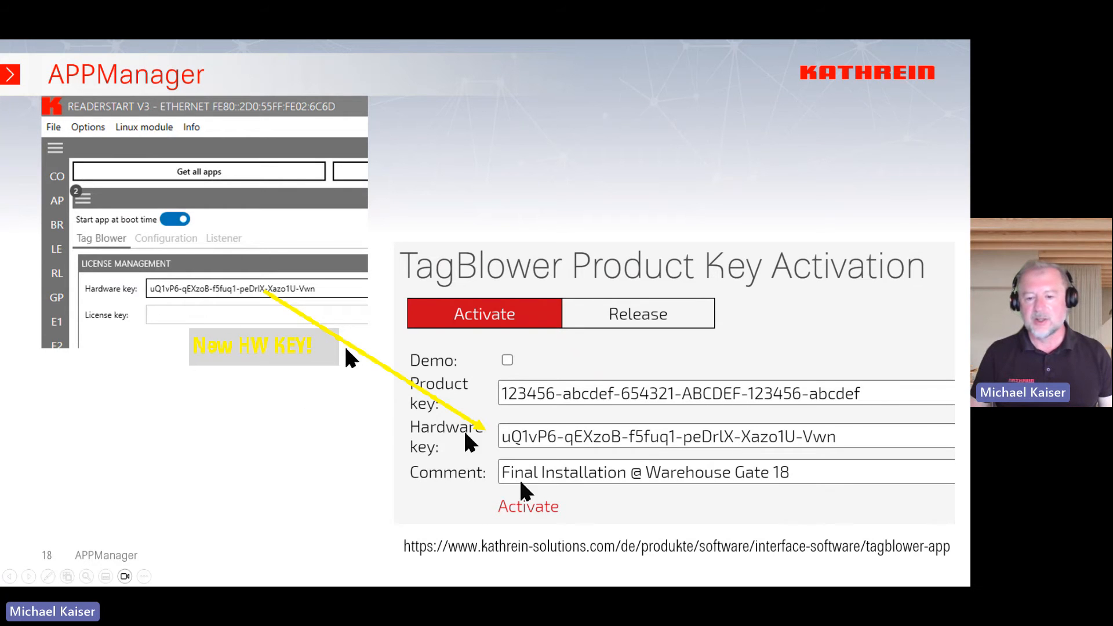
pyautogui.moveTo(793, 417)
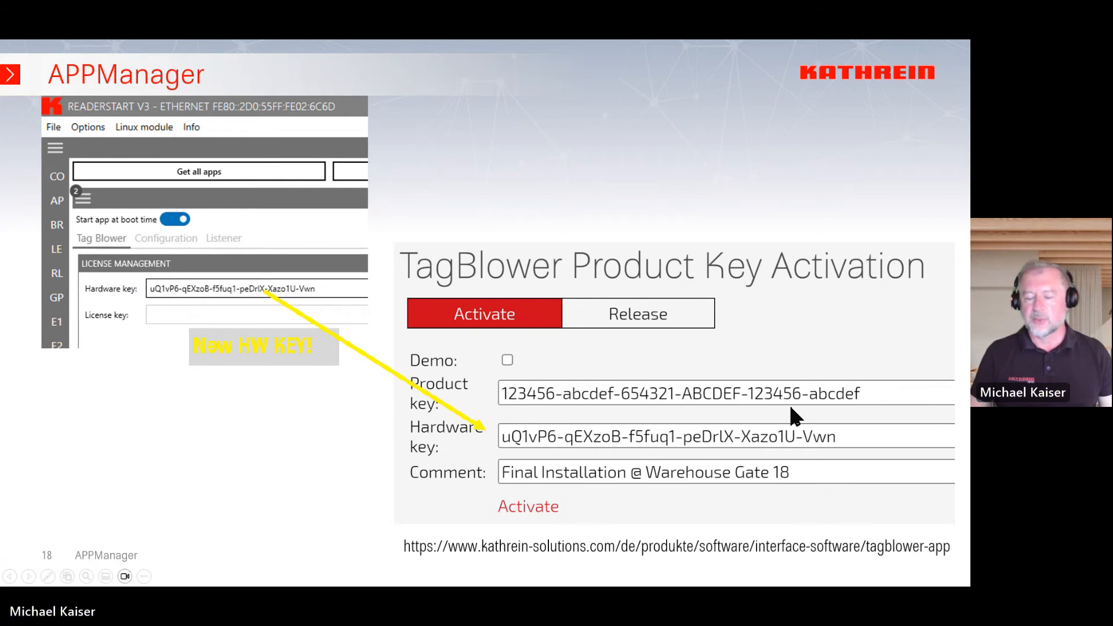